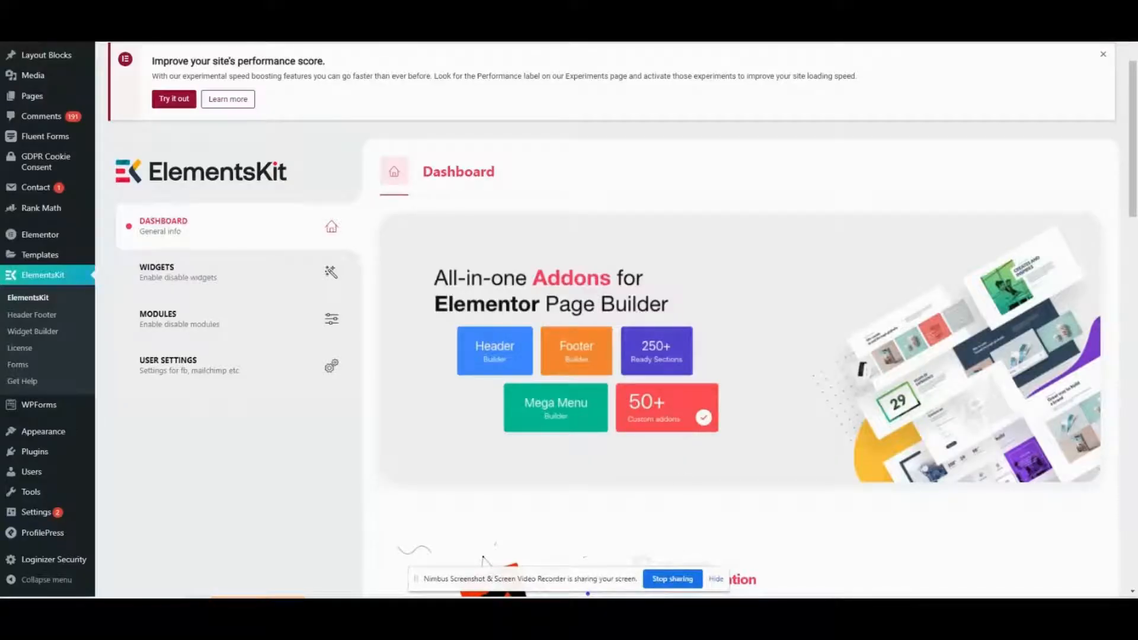
Show the ElementsKit Widgets list where widgets can be enabled or disabled
{"action": "left_click", "coordinate": [715, 578]}
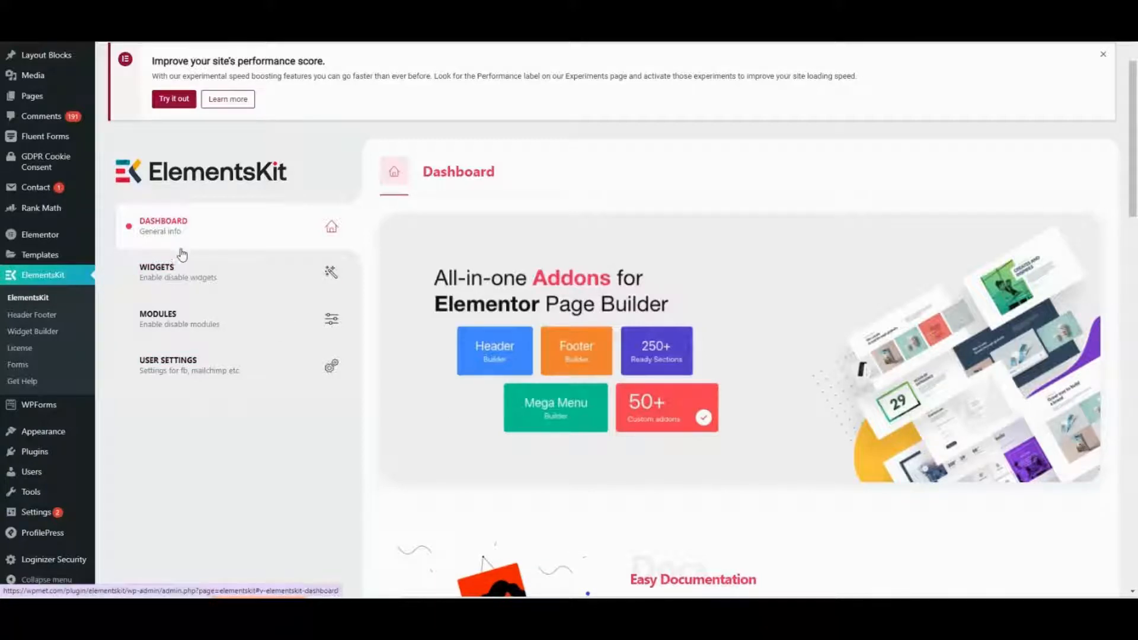
{"action": "left_click", "coordinate": [158, 271]}
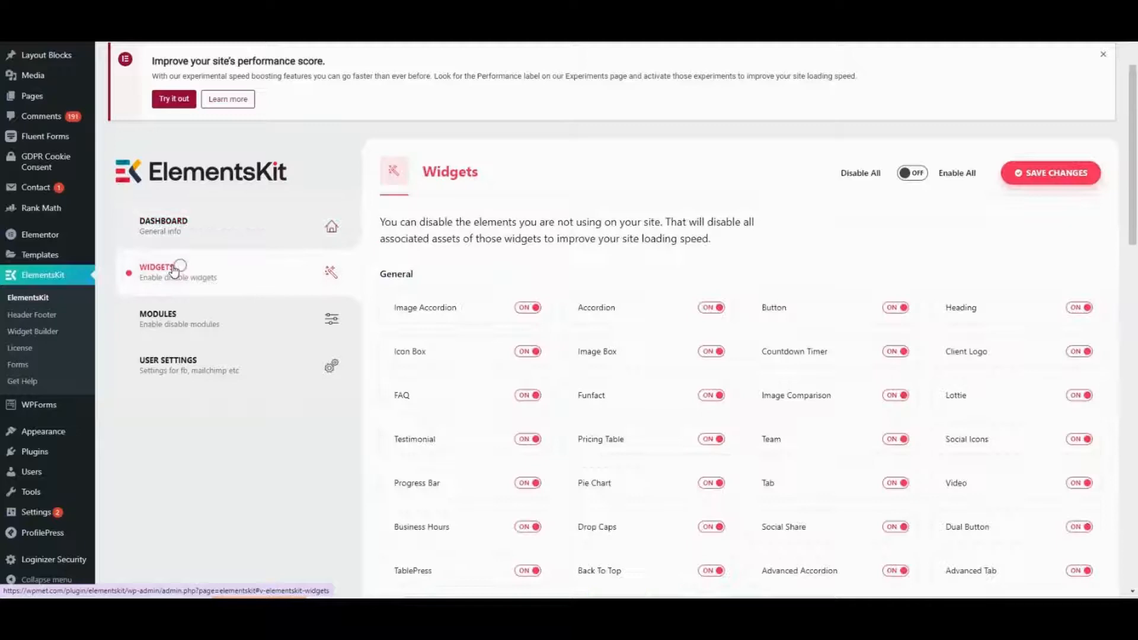
{"action": "scroll", "scroll_direction": "down", "scroll_amount": 3}
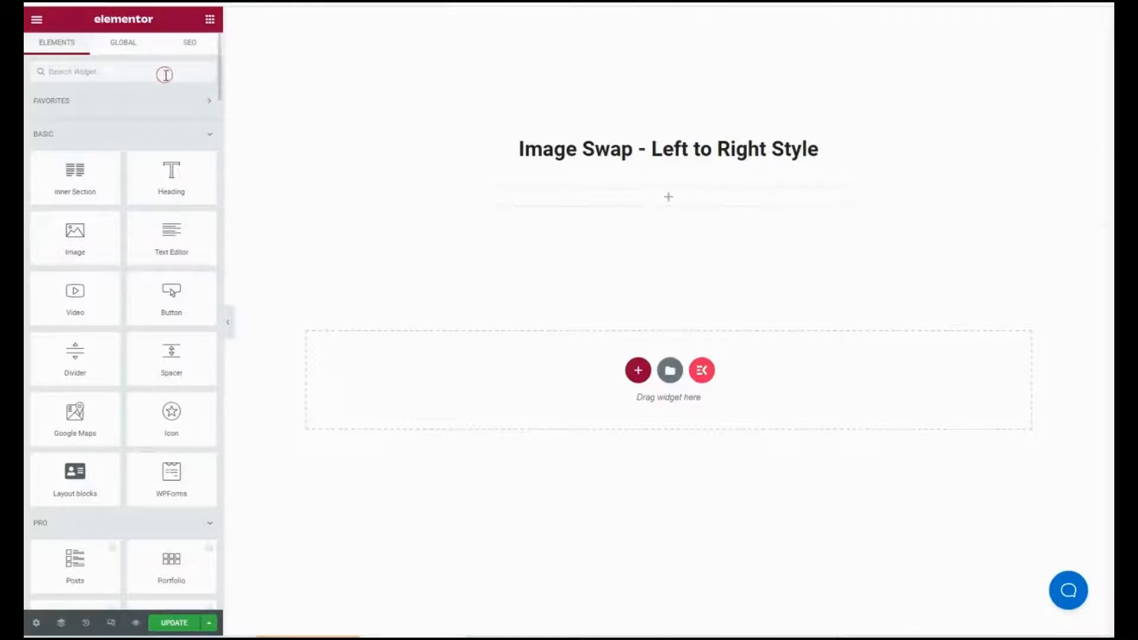
Search the widget panel for 'image swap' to place the Image Swap widget
{"action": "left_click", "coordinate": [109, 71]}
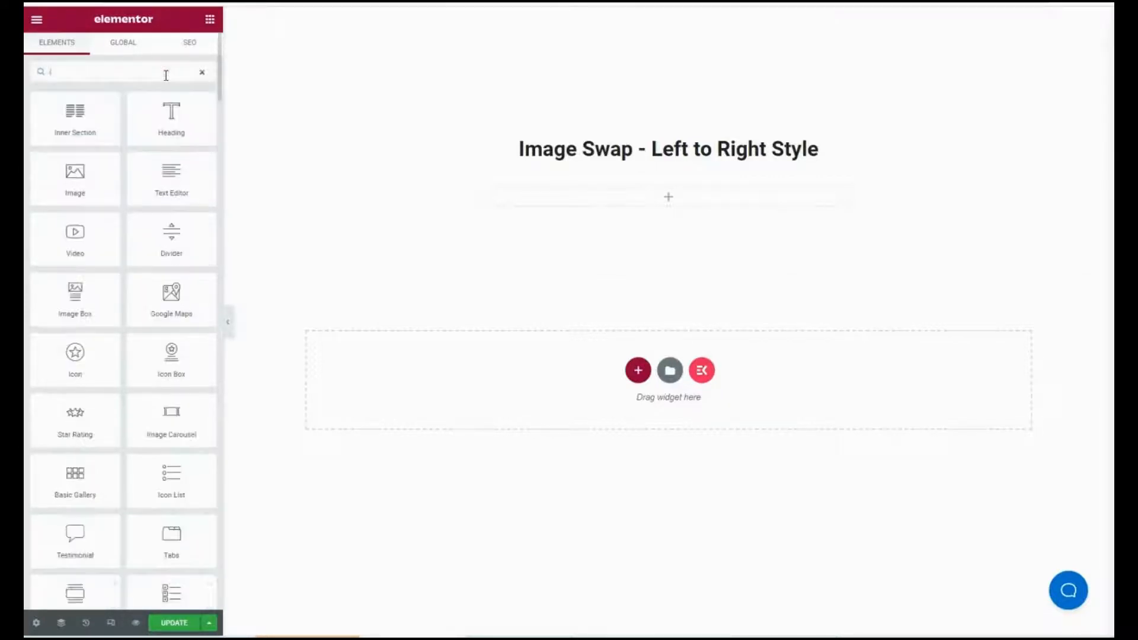
{"action": "type", "text": "image"}
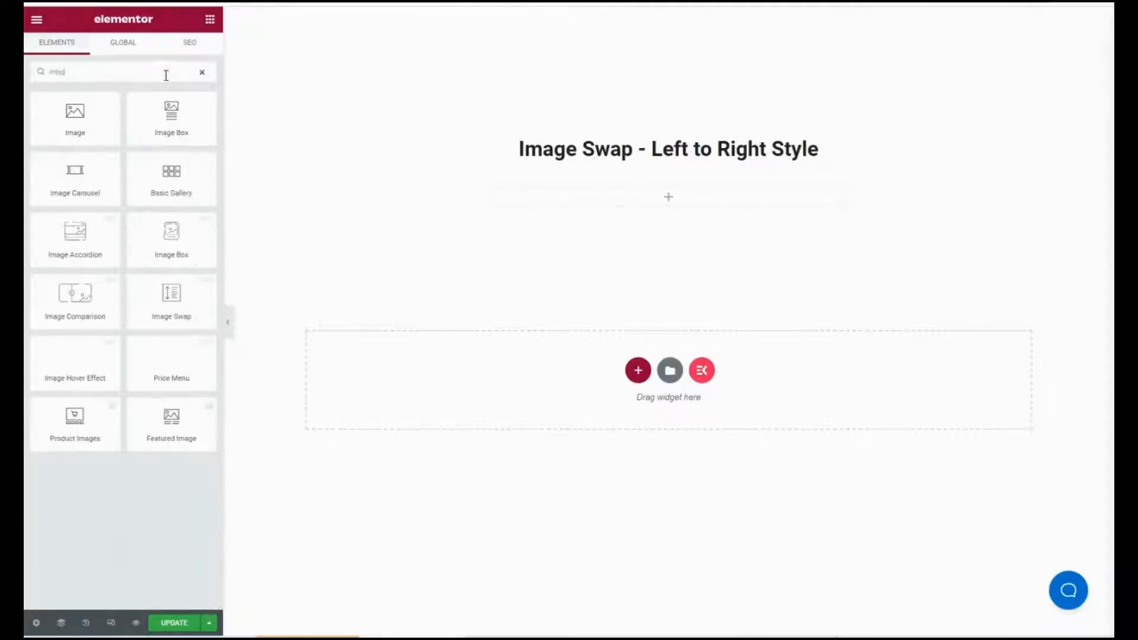
{"action": "type", "text": "image"}
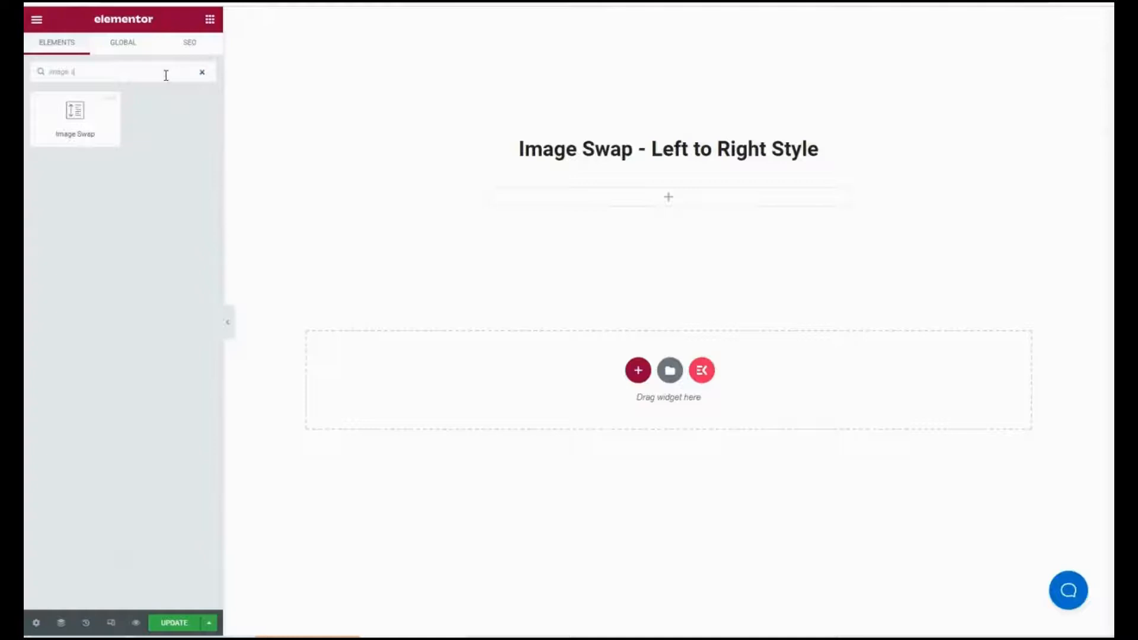
{"action": "type", "text": "swap"}
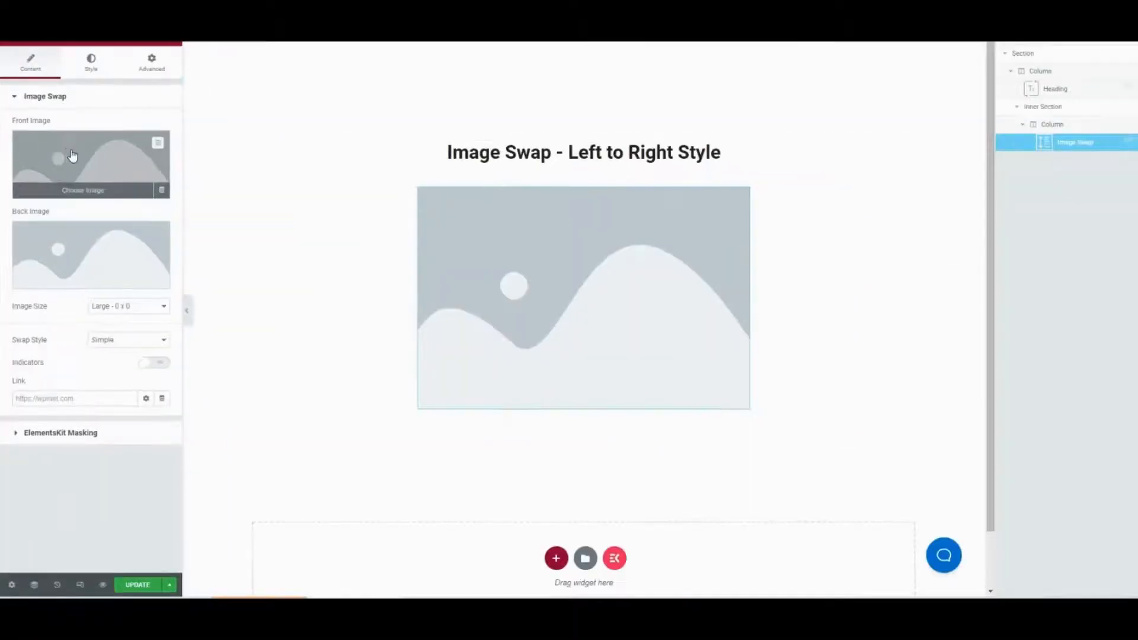
Insert the woman-in-towel photo from the media library as the front image
{"action": "left_click", "coordinate": [83, 190]}
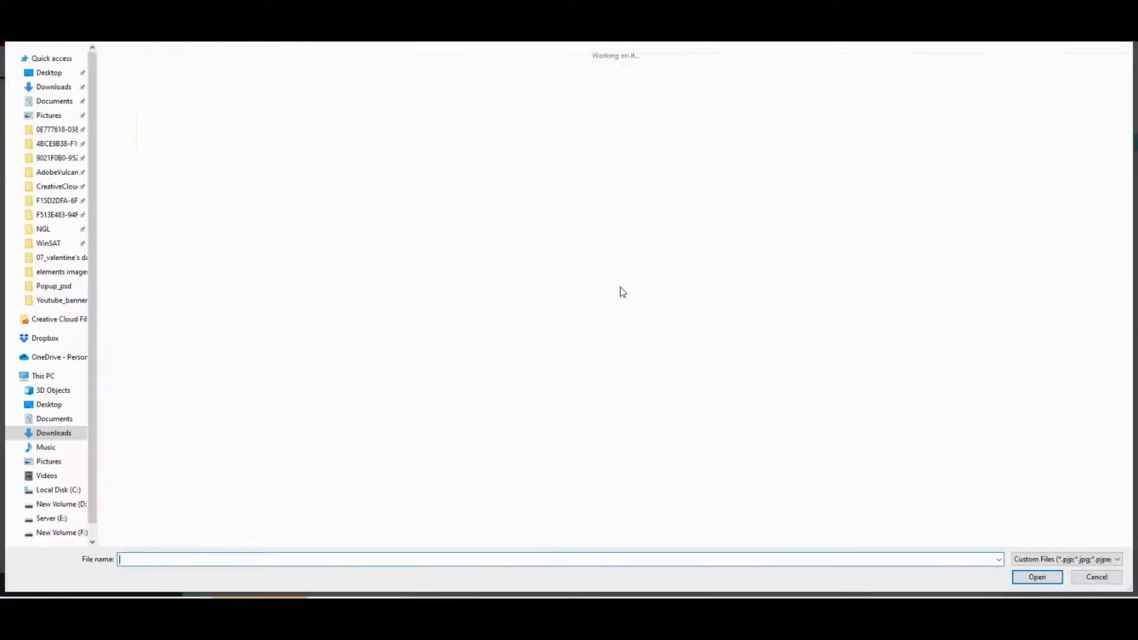
{"action": "left_click", "coordinate": [1036, 576]}
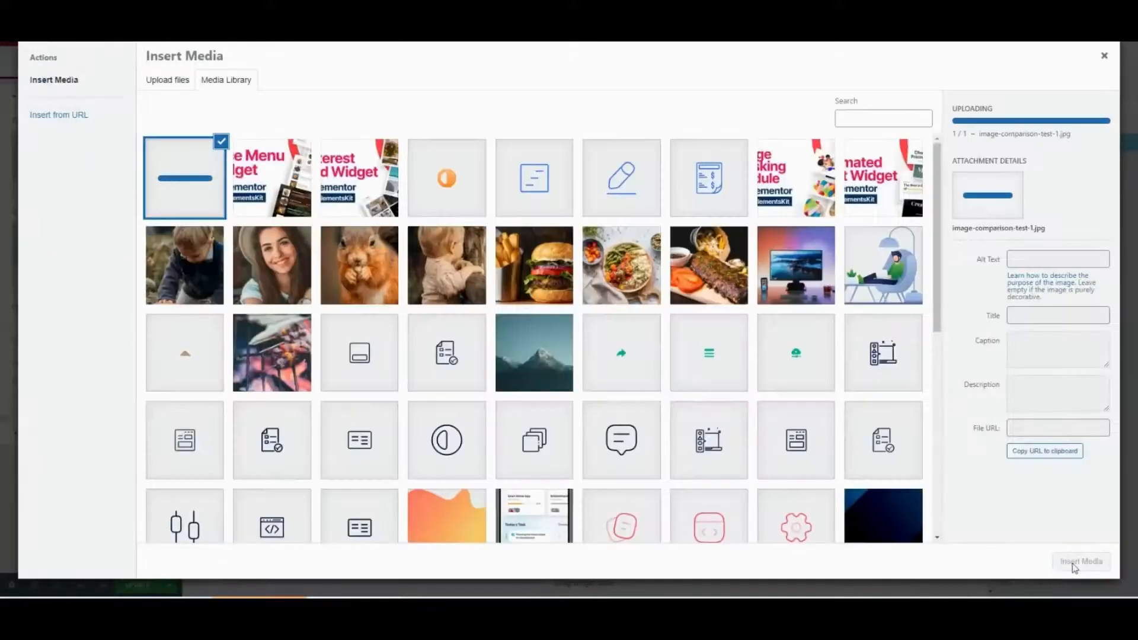
{"action": "left_click", "coordinate": [1081, 561]}
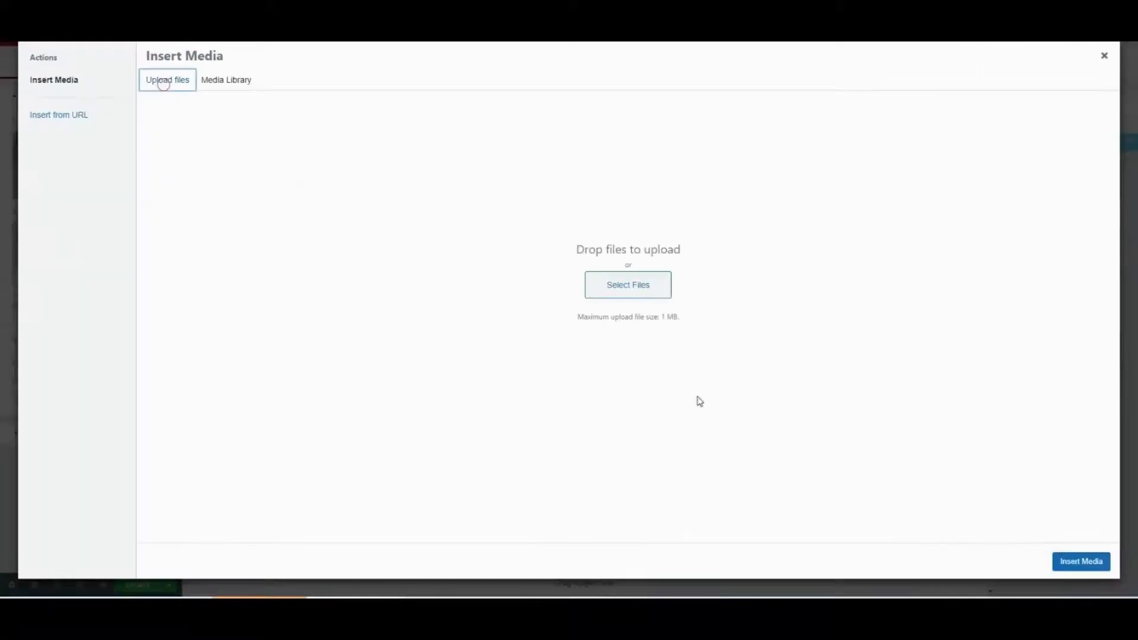
{"action": "left_click", "coordinate": [1104, 55]}
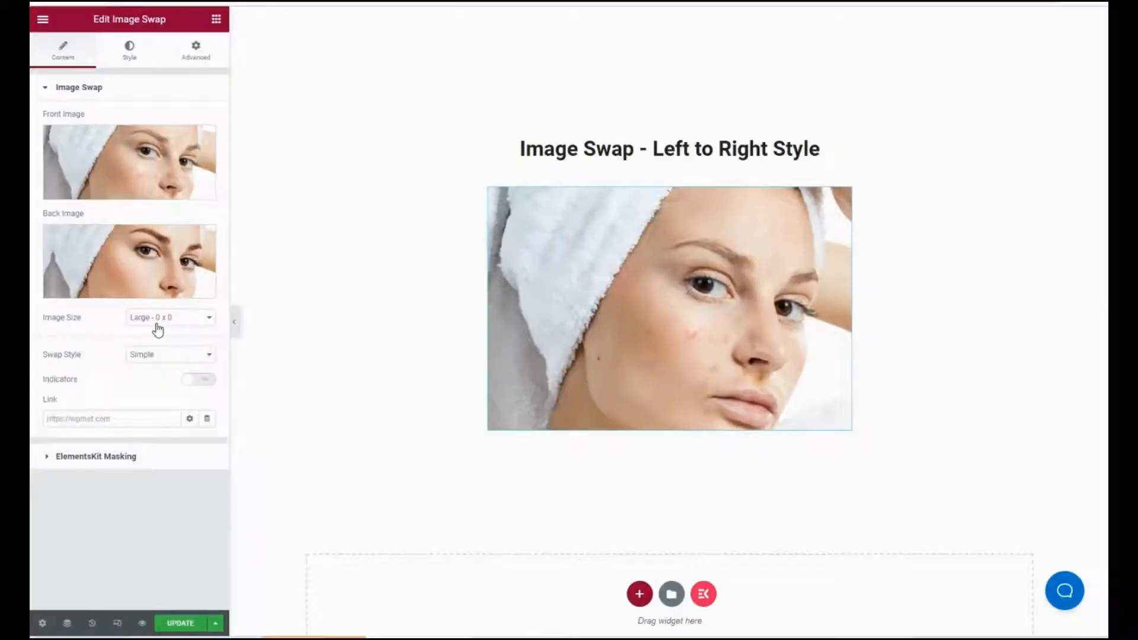
Choose Full image size and switch the Indicators toggle on
{"action": "left_click", "coordinate": [170, 318]}
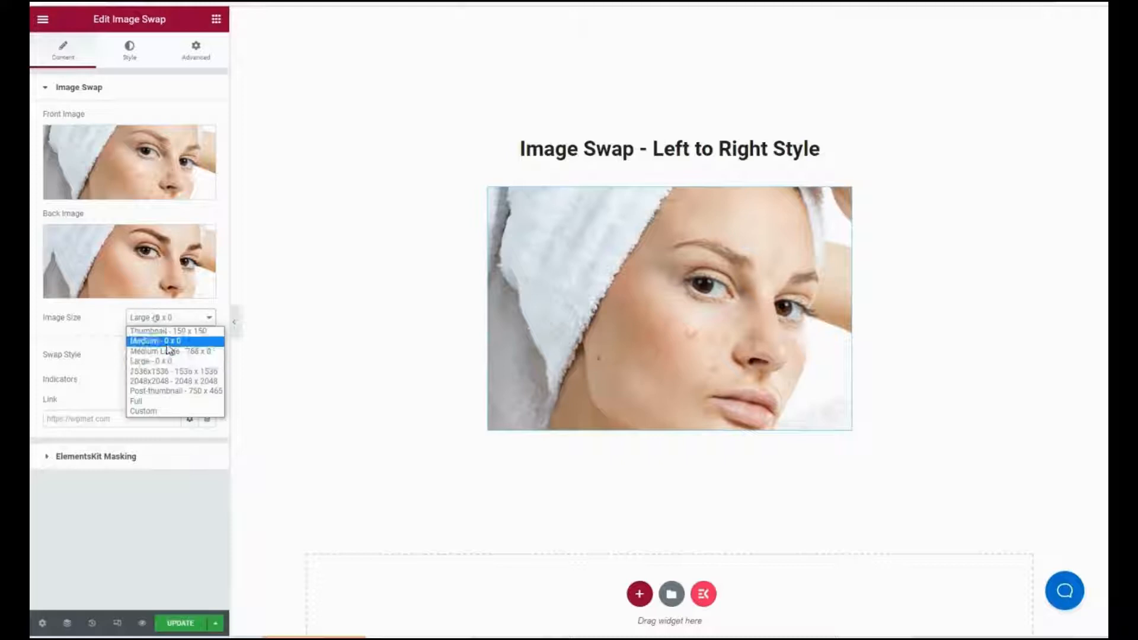
{"action": "mouse_move", "coordinate": [172, 352]}
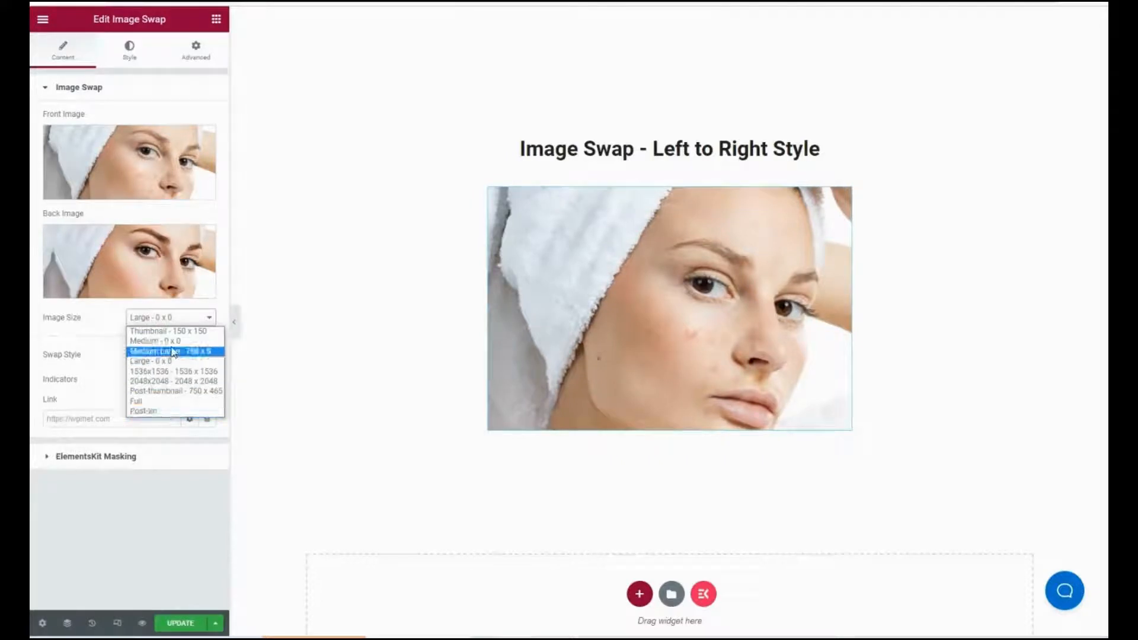
{"action": "left_click", "coordinate": [136, 401]}
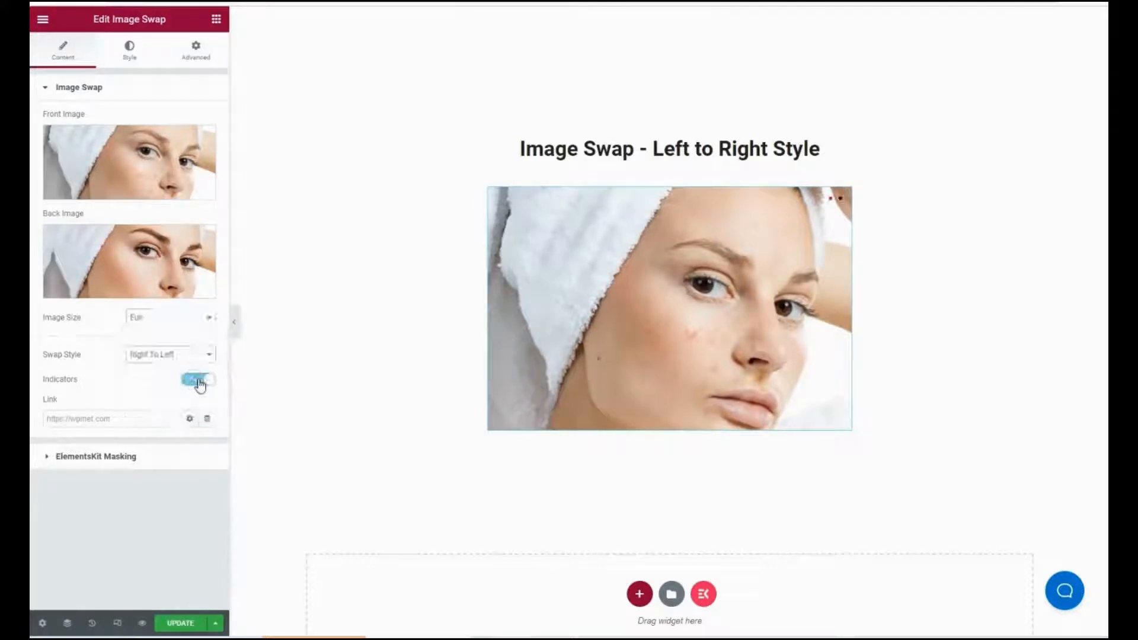
{"action": "left_click", "coordinate": [199, 379]}
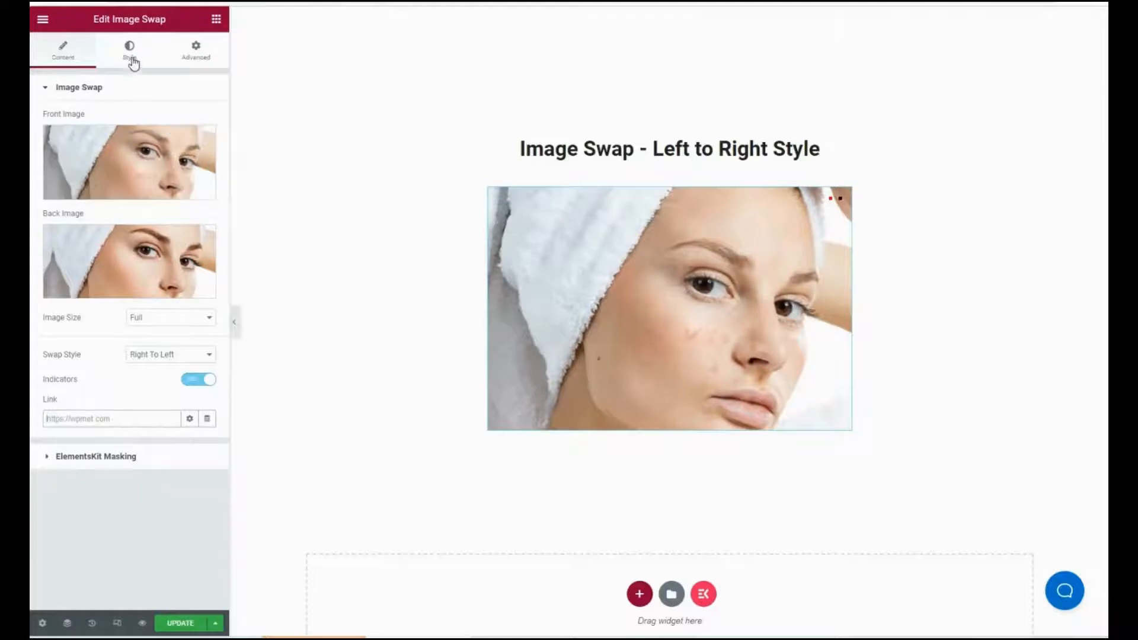
Show the Style settings and expand the Indicators styling section
{"action": "left_click", "coordinate": [130, 51]}
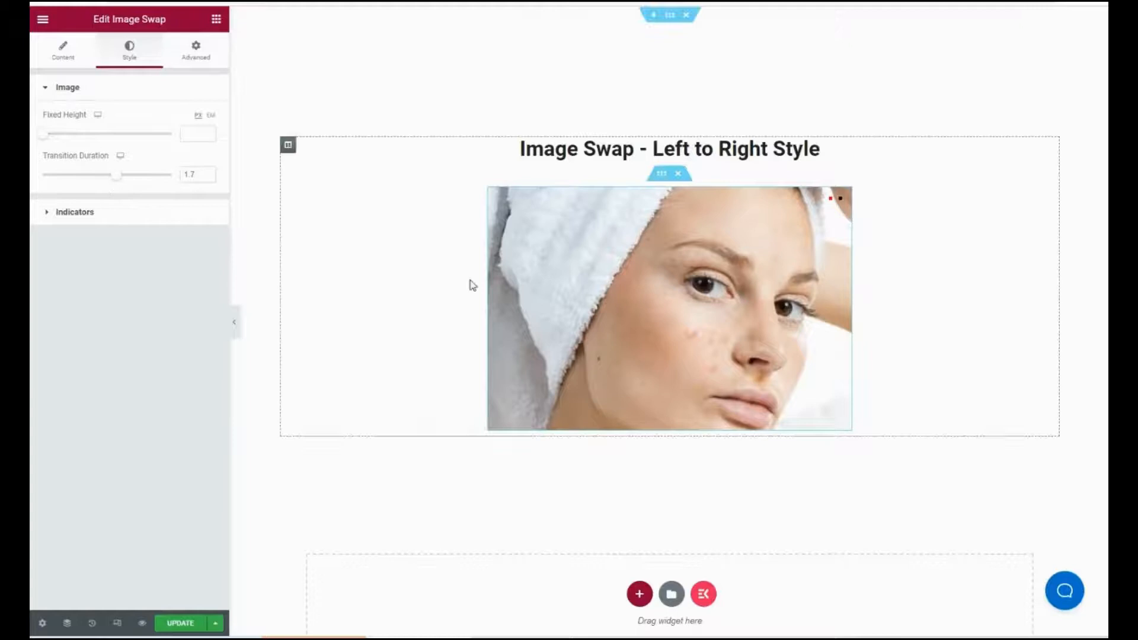
{"action": "left_click", "coordinate": [74, 211]}
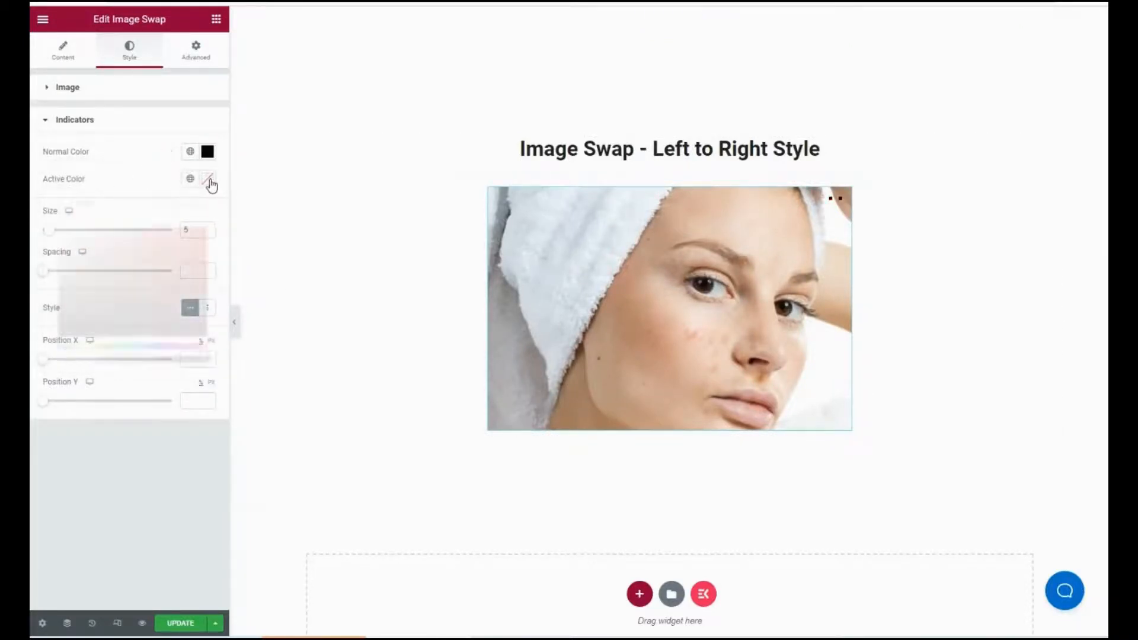
Try the Active Color picker, switch Indicators off, and update the page
{"action": "left_click", "coordinate": [208, 179]}
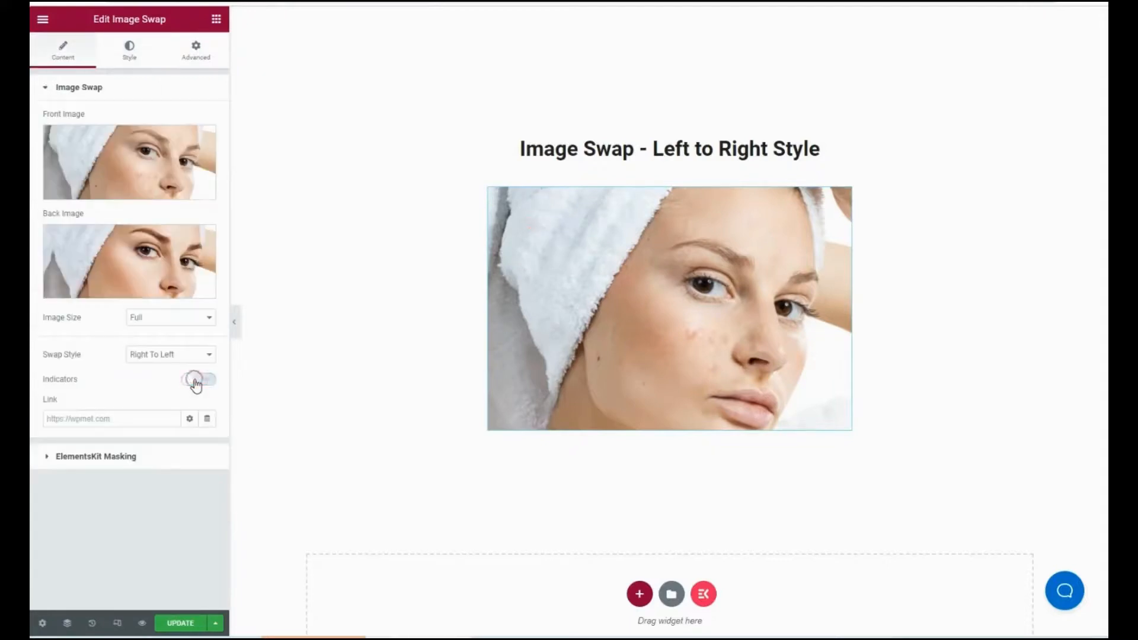
{"action": "left_click", "coordinate": [198, 379]}
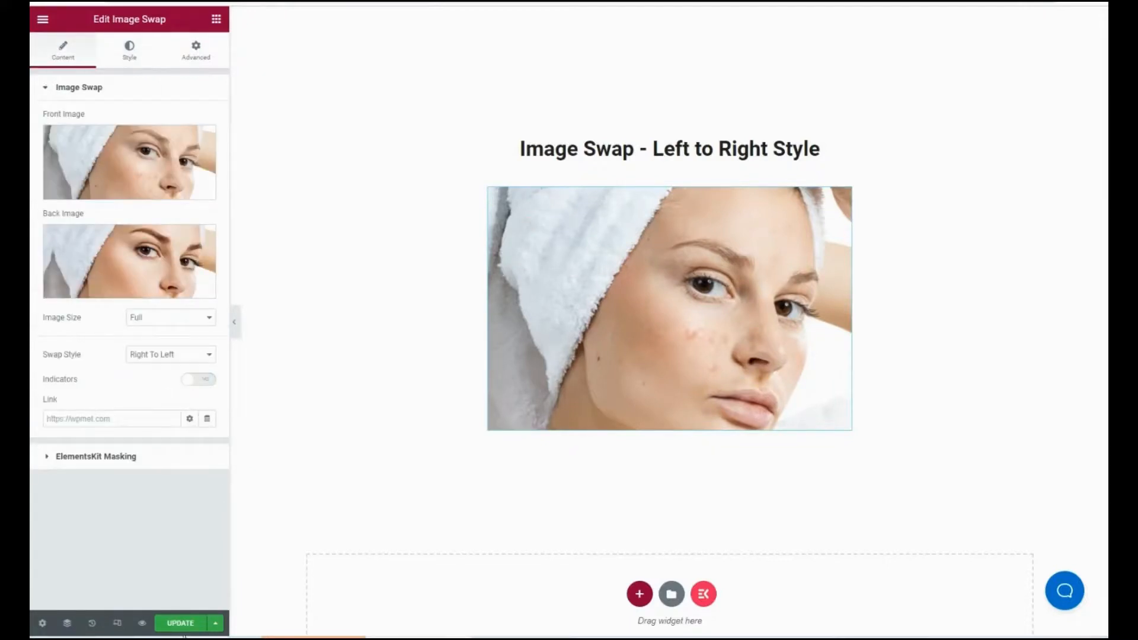
{"action": "left_click", "coordinate": [179, 623]}
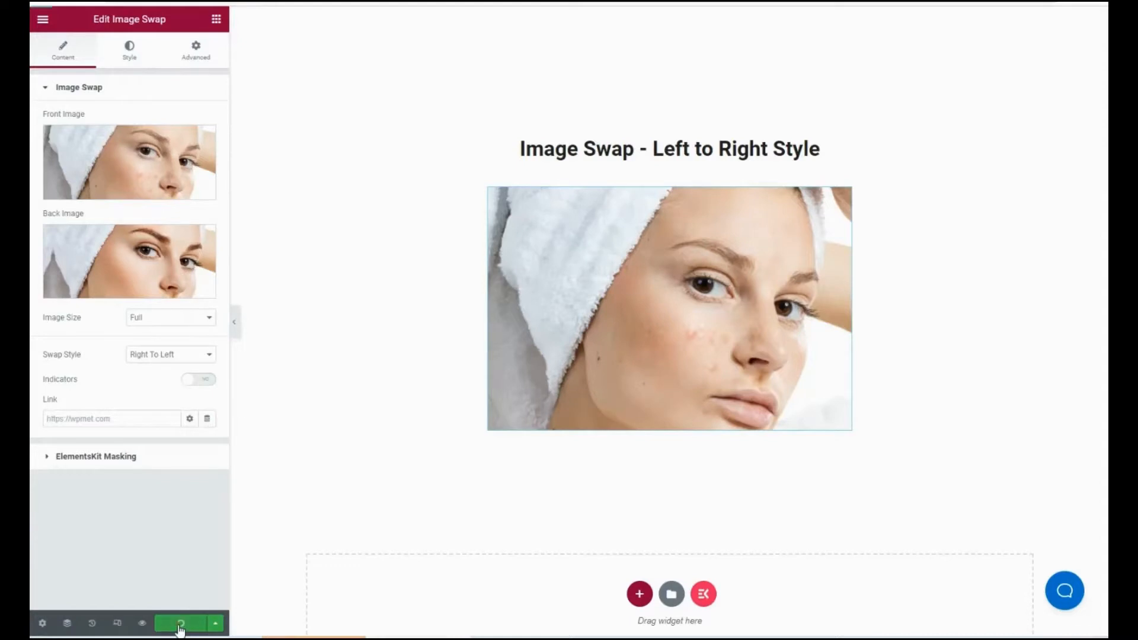